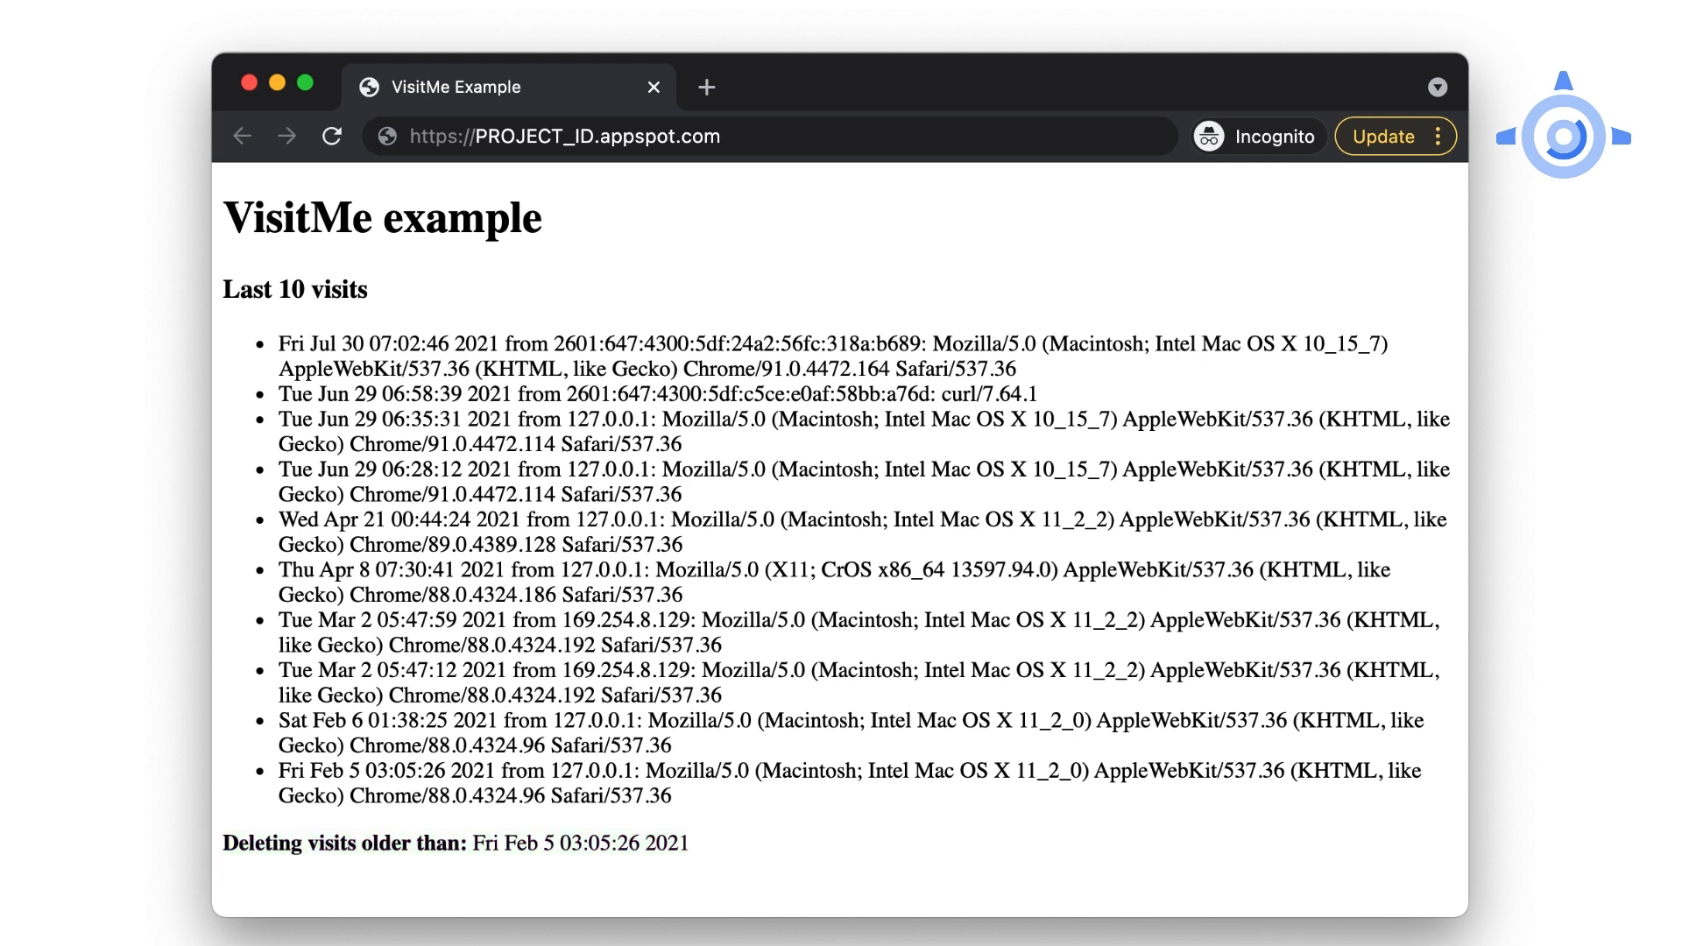
scroll(down, 3)
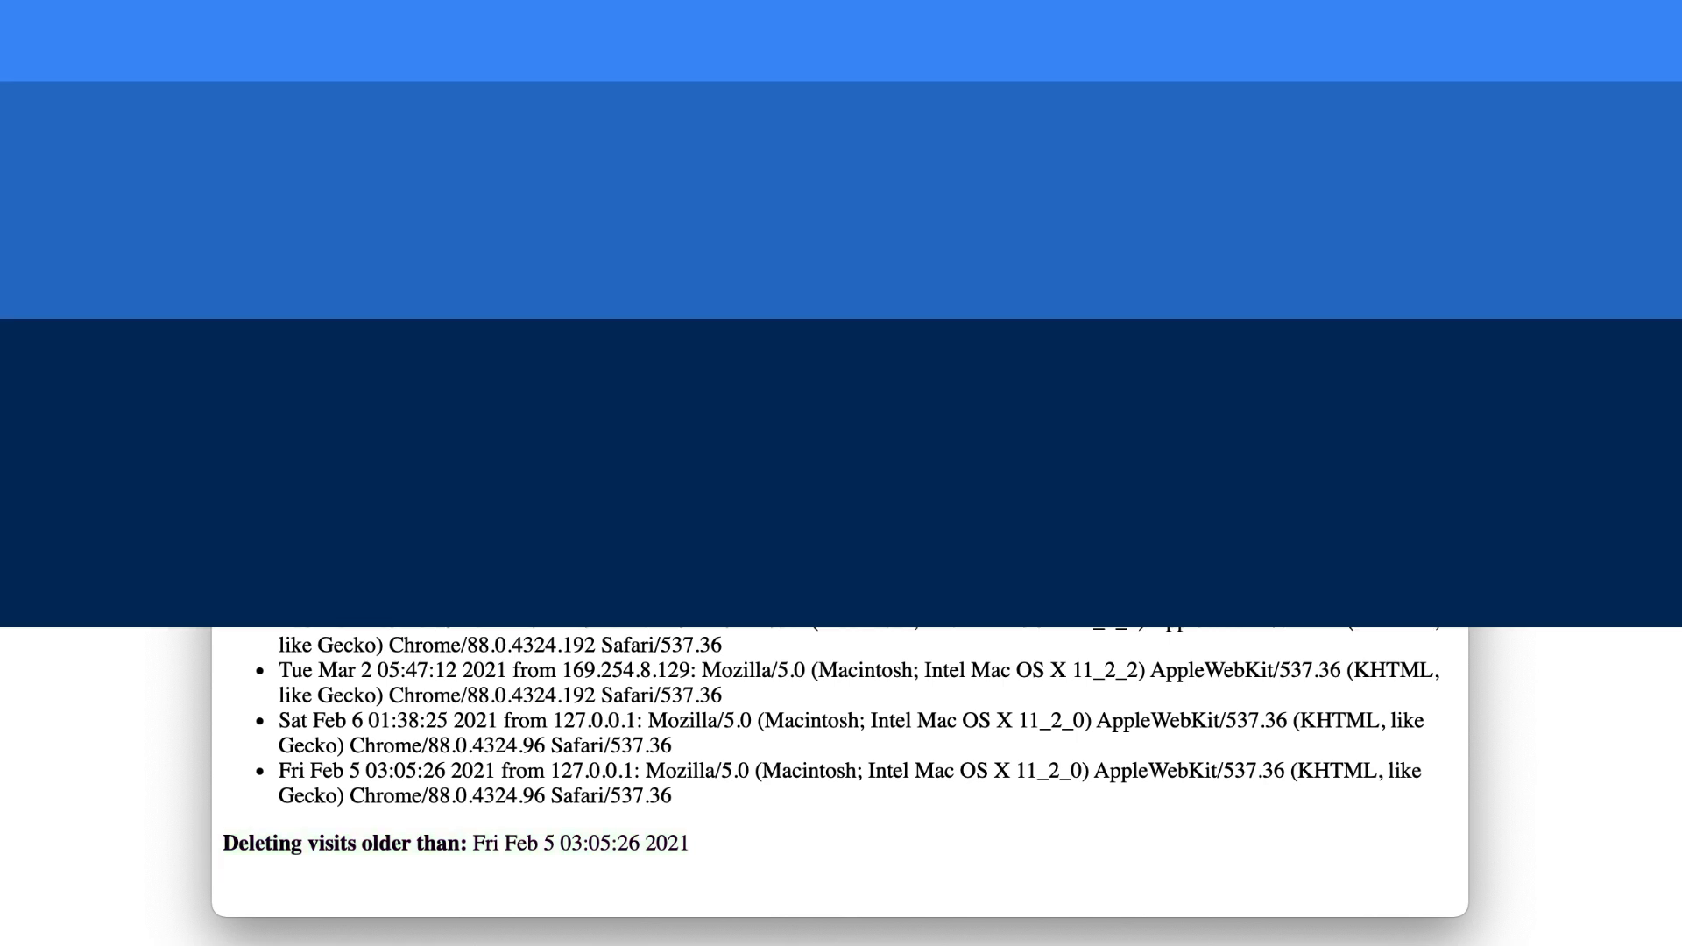